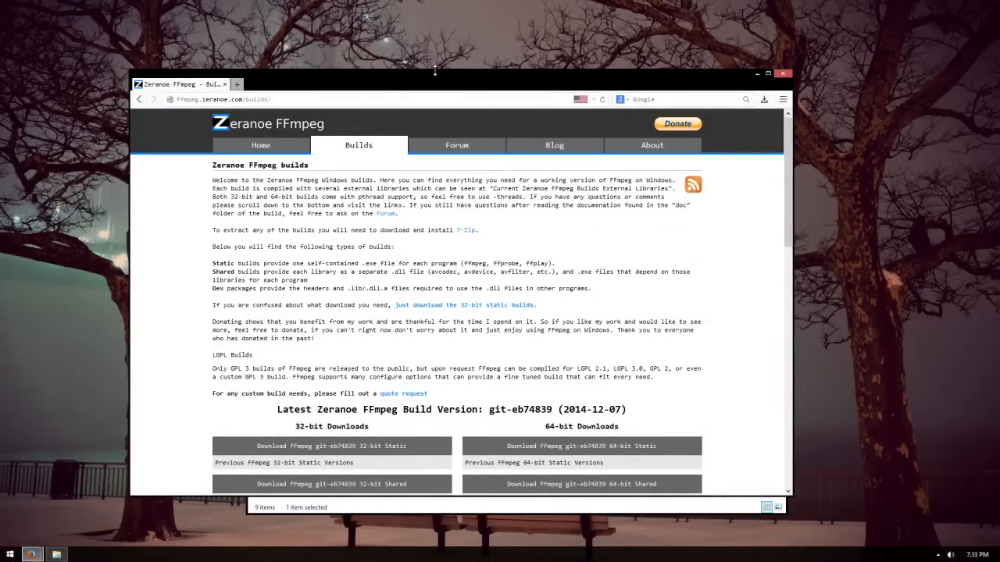
mouse_move(331, 122)
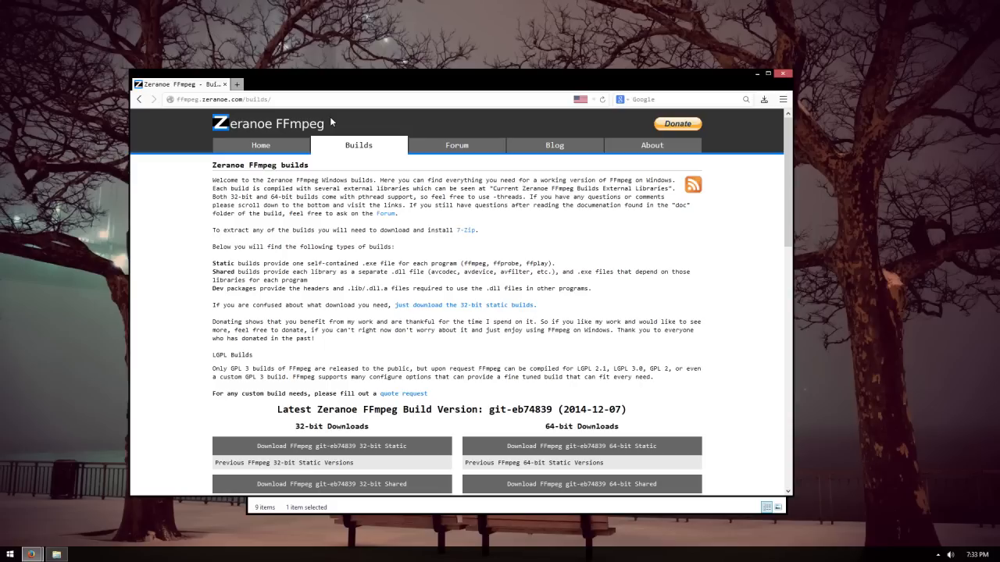
mouse_move(219, 95)
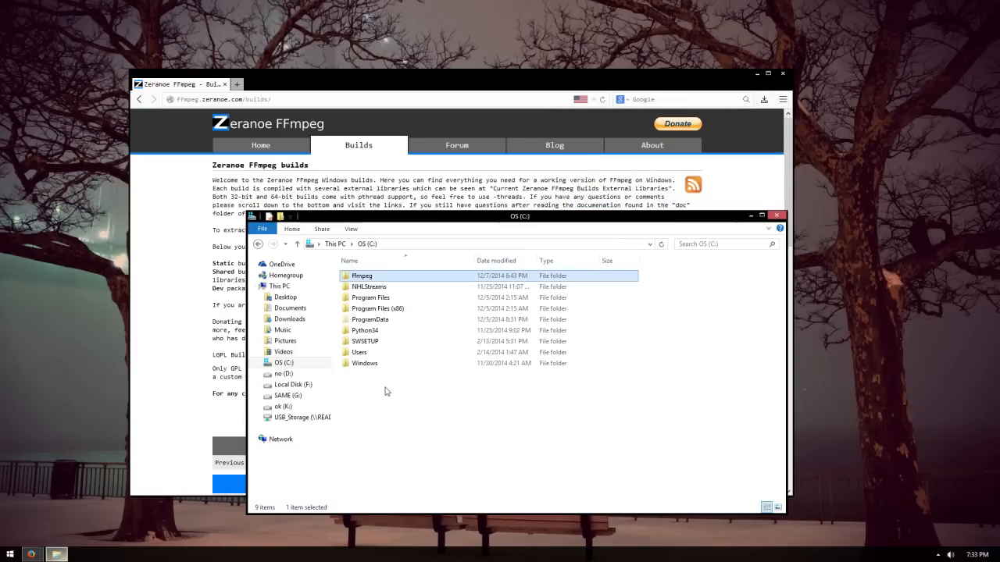
Open the ffmpeg bin folder, select ffmpeg.exe, and bring up the Start menu
double_click(361, 275)
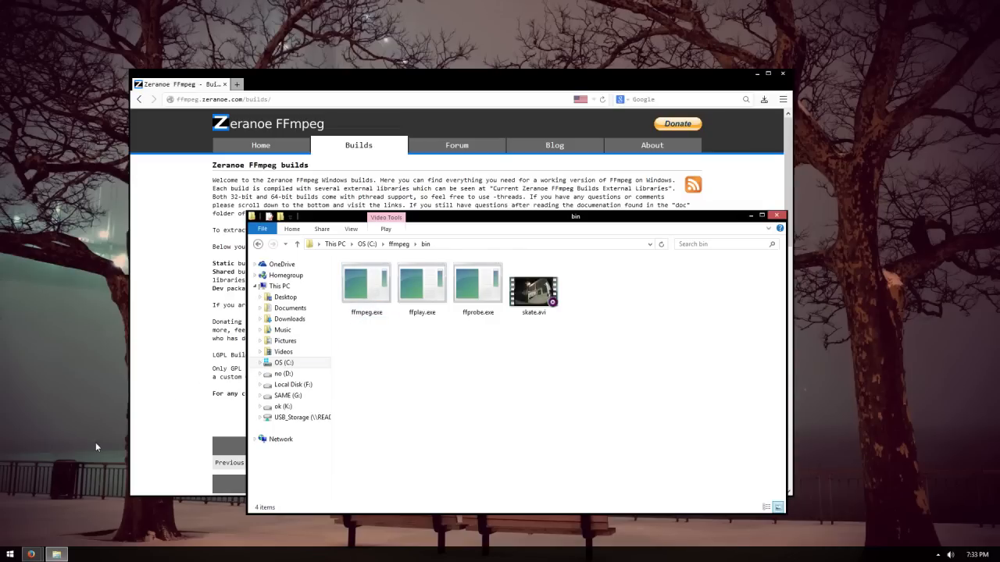
left_click(366, 285)
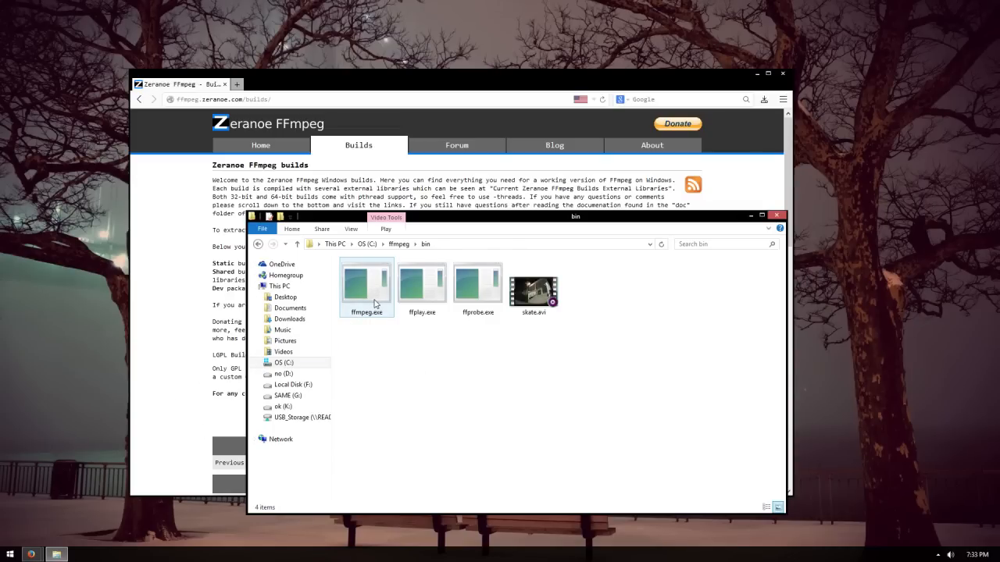
left_click(10, 555)
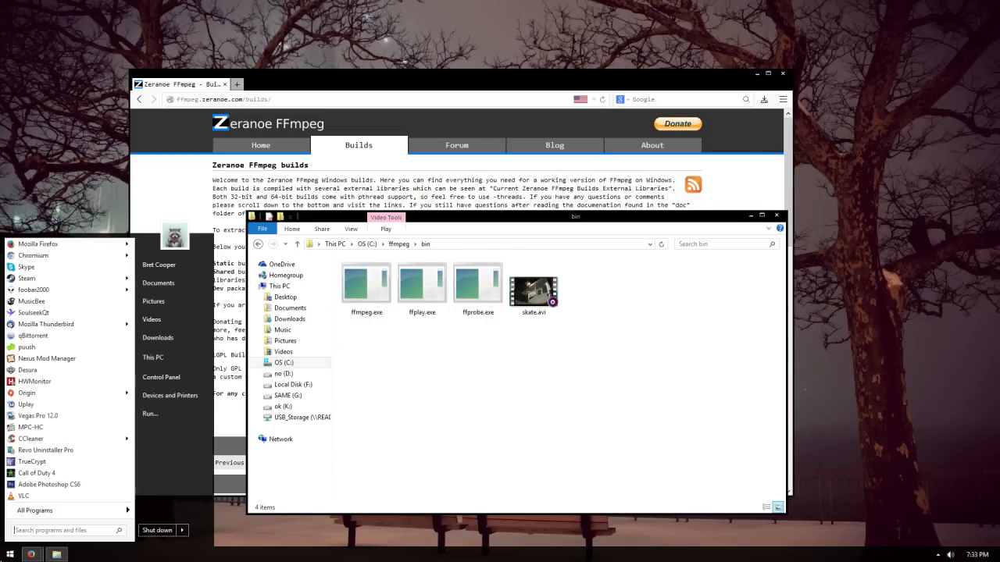
Launch cmd.exe from the Start search and change directory to c:\ffmpeg\bin
type("cmd")
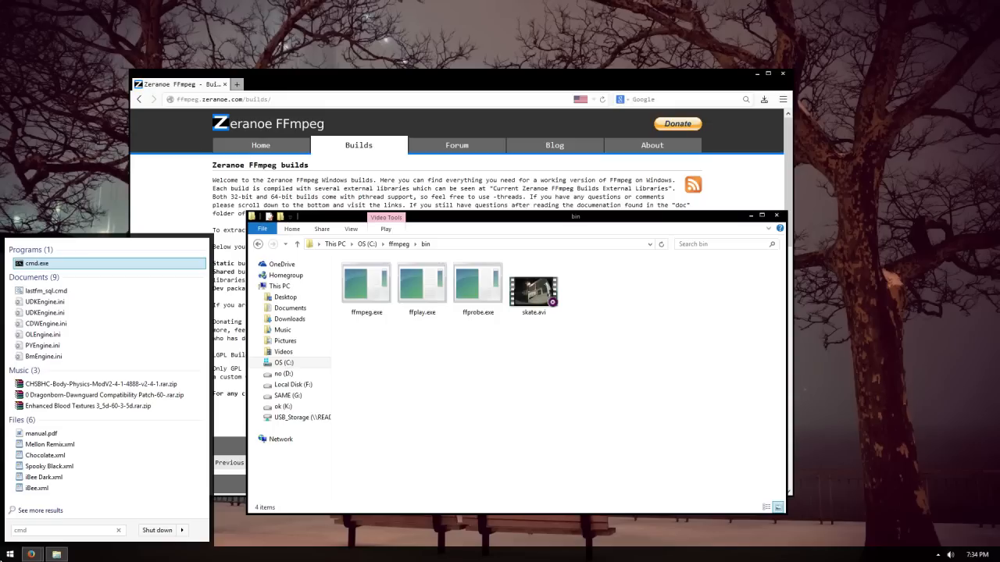
left_click(37, 263)
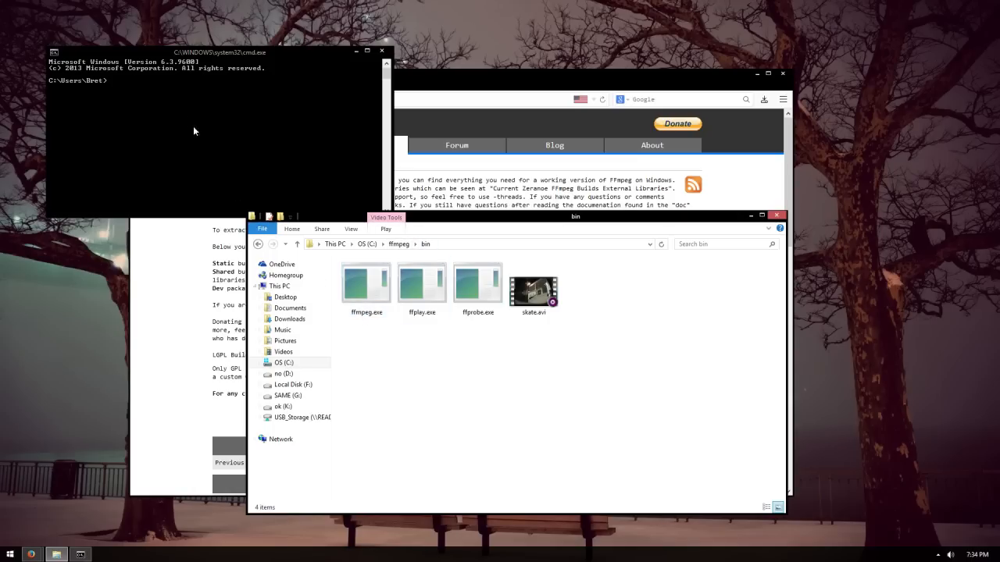
type("cd c")
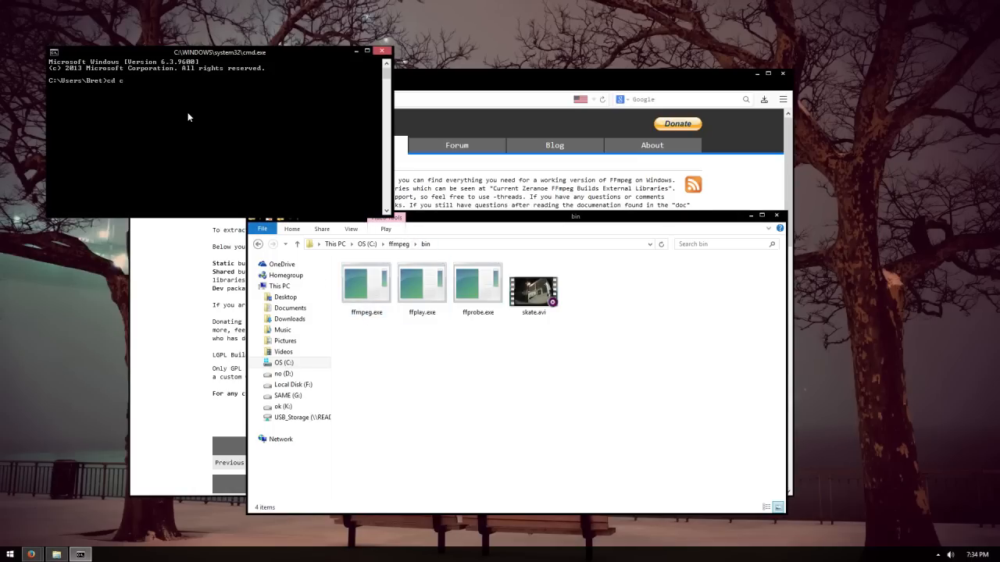
type(":\\gf")
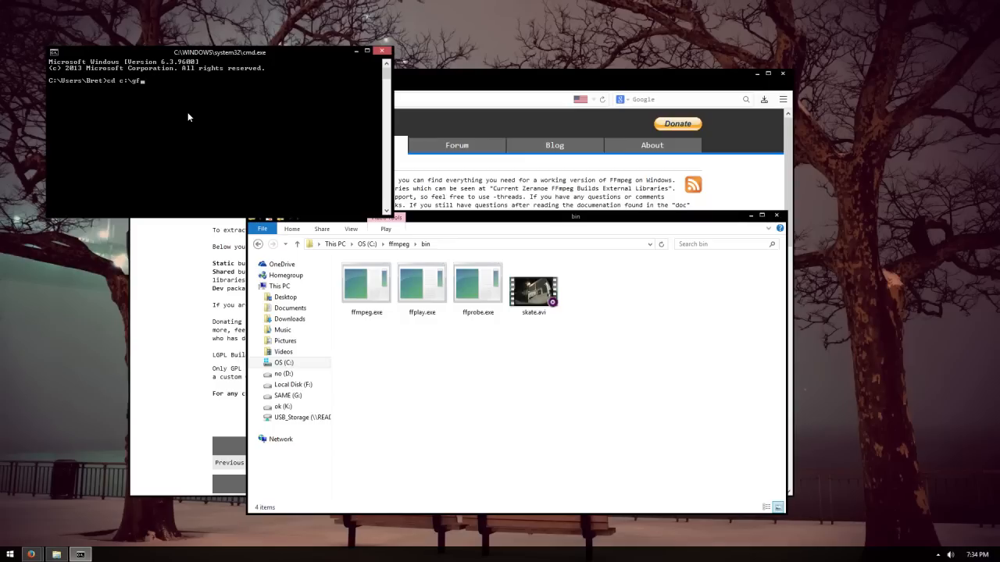
type("ffmpeg\\bin")
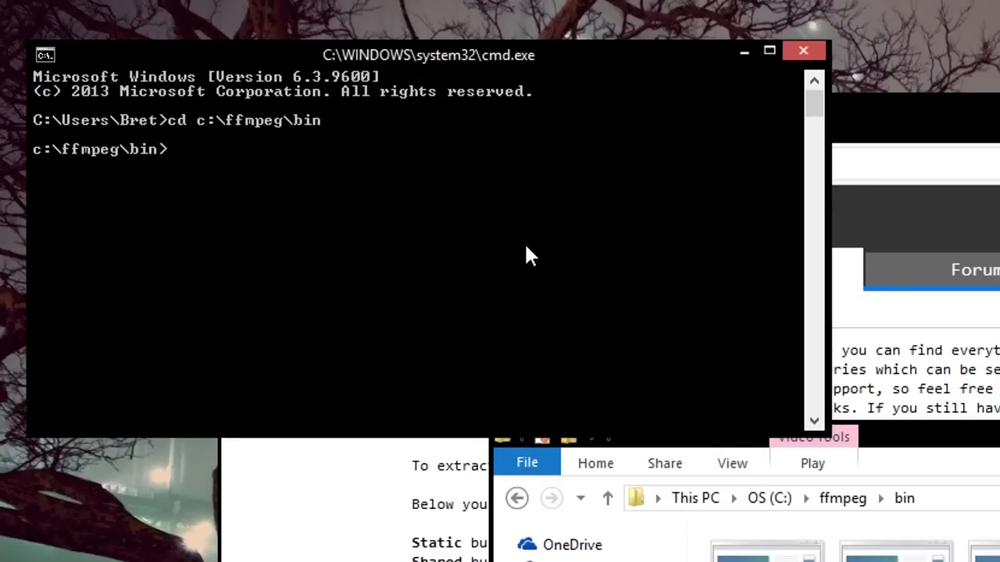
Type 'ffmpeg -i skate.avi -c:v libvpx -b' to start the encode command
type("f")
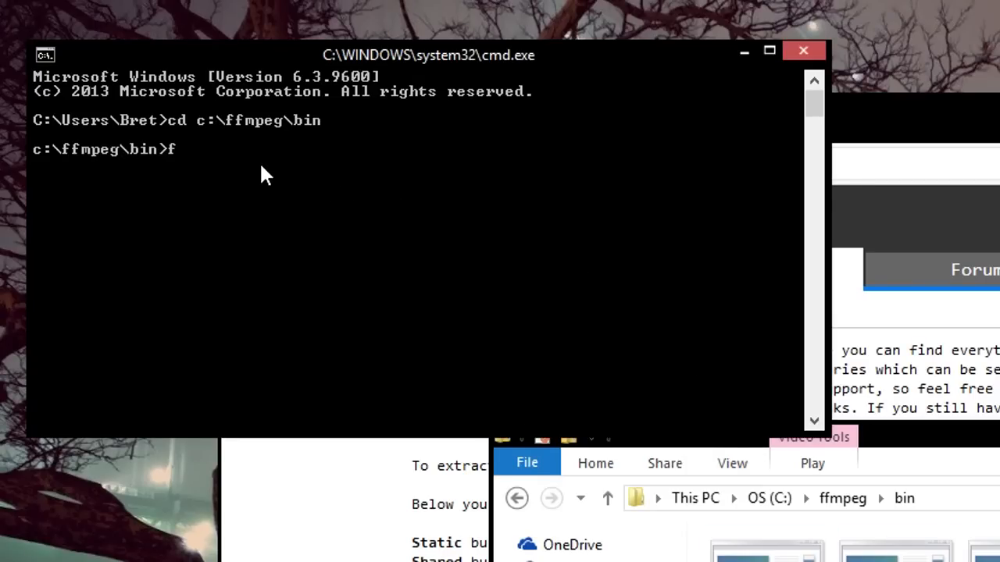
type("fmpeg")
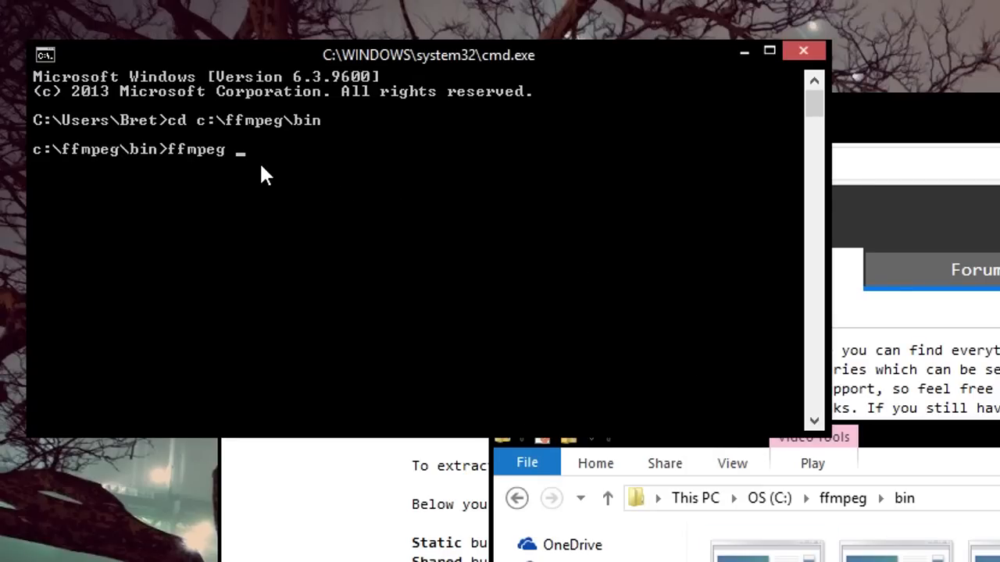
type("-i")
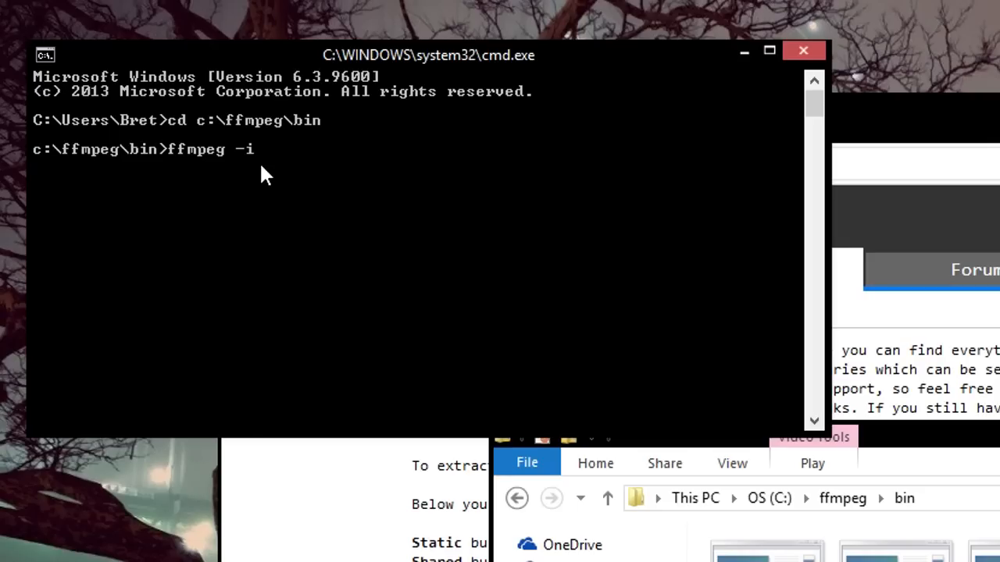
type("skat")
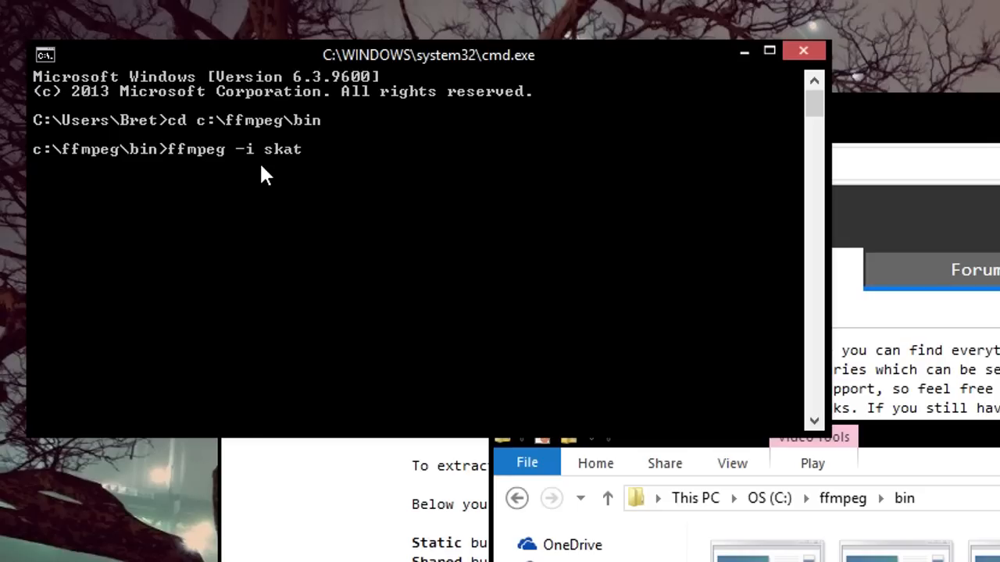
type("e.avi")
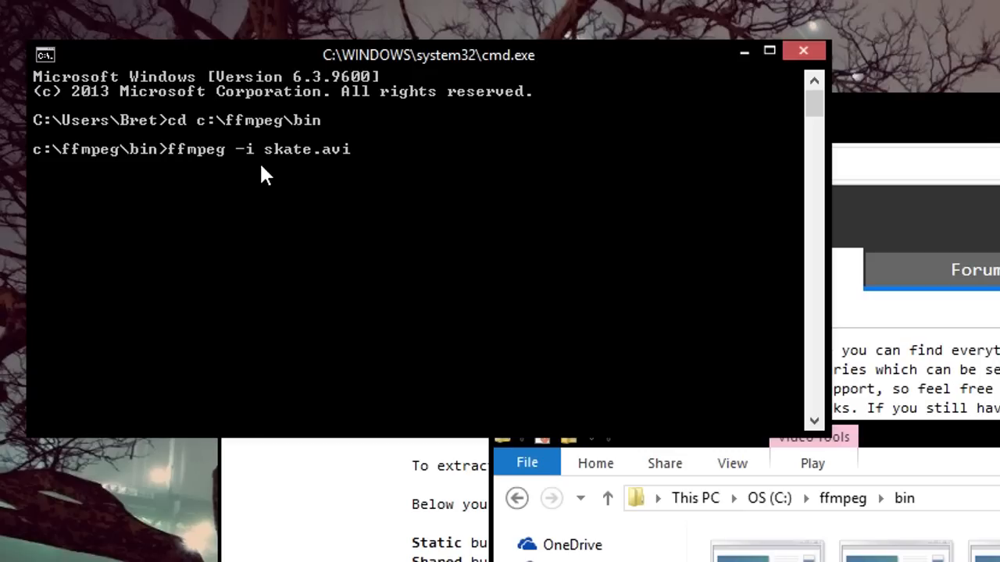
type("-c:v")
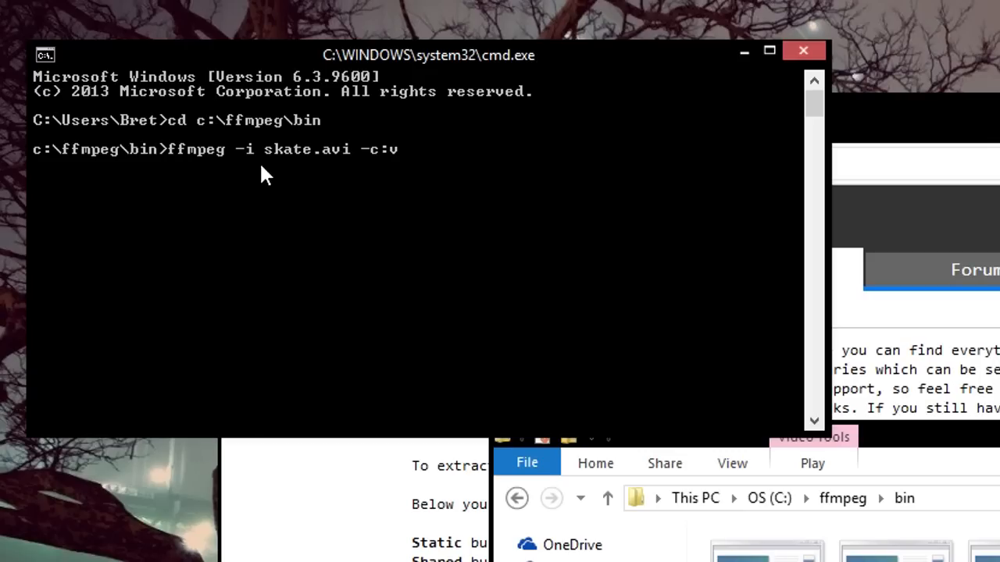
type("libvpx")
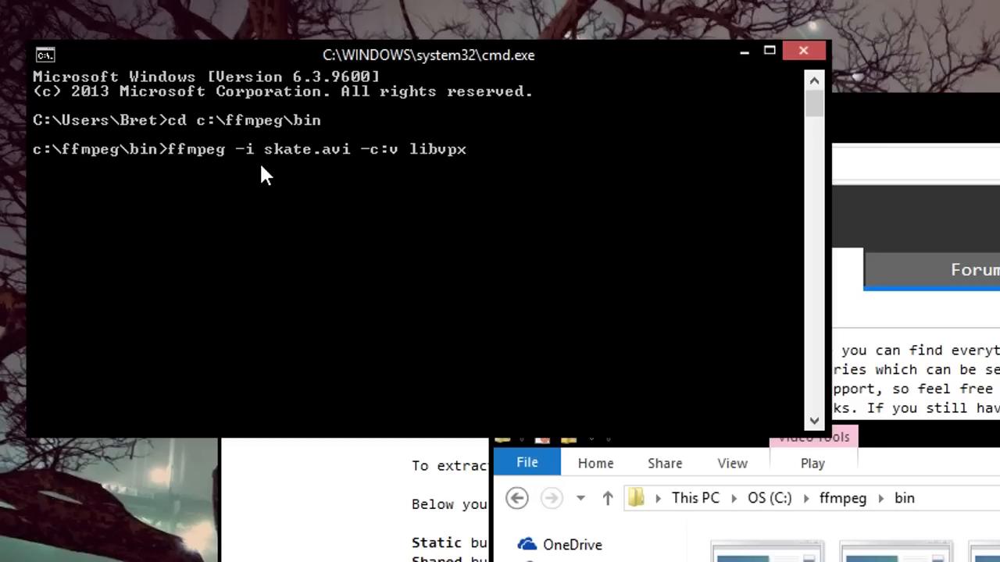
type("-b")
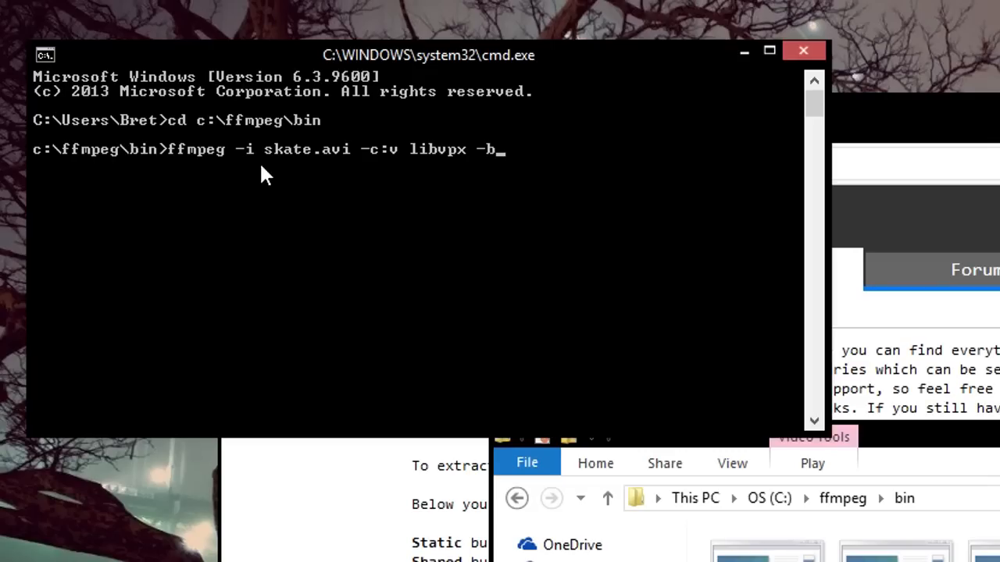
Complete the command with ':v 2000k -crf 10 out.webm' and run the encode
type(":v")
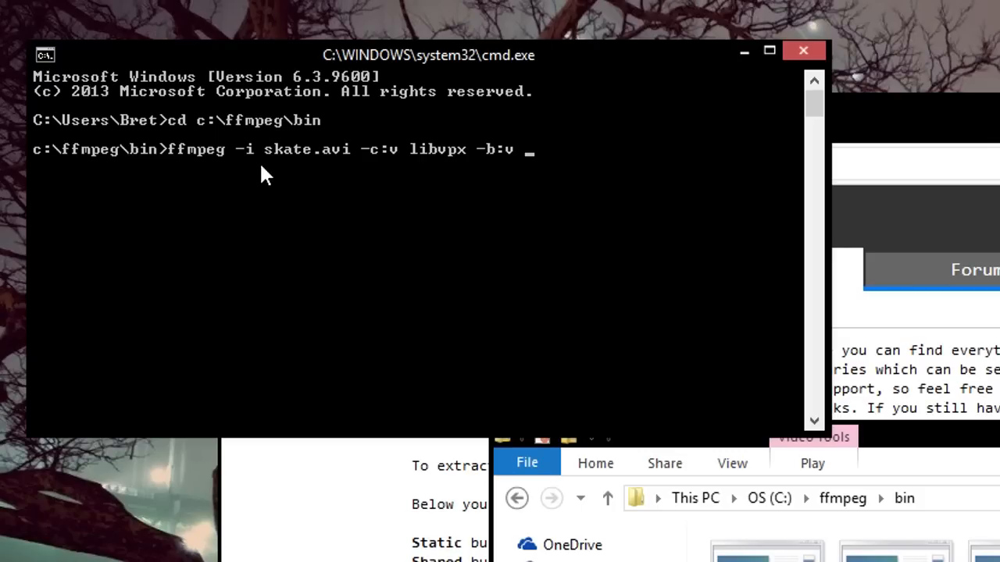
type("2000")
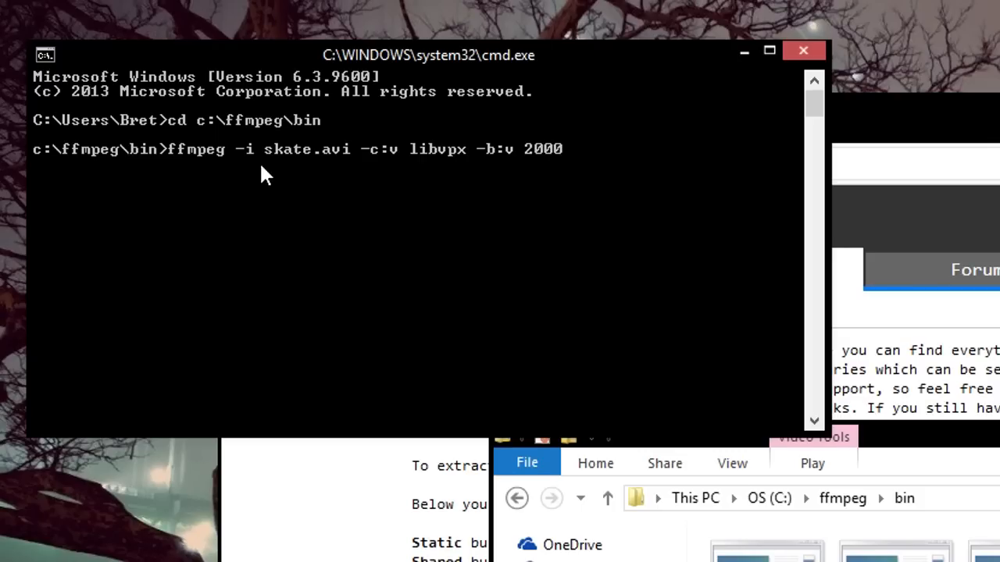
type("k")
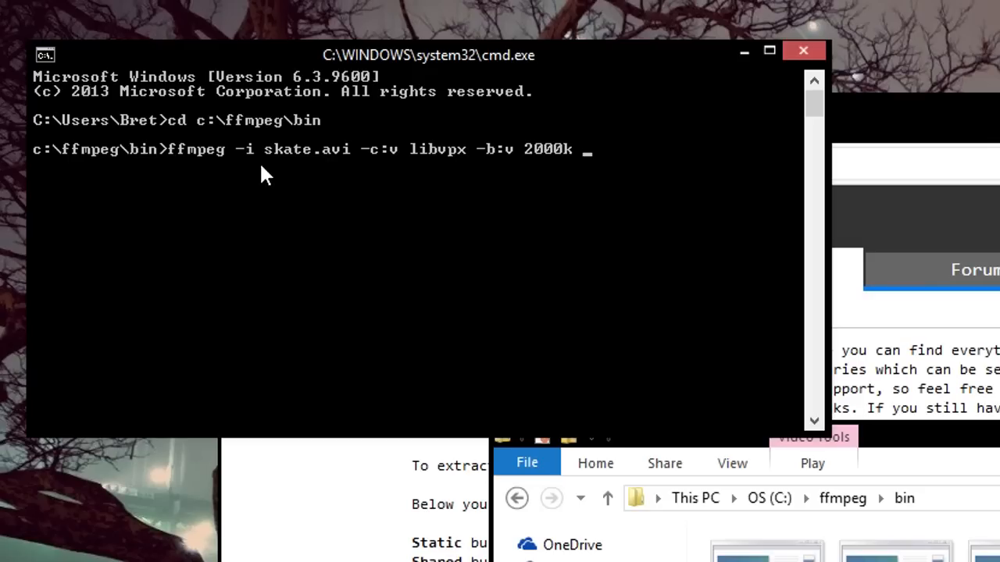
type("-")
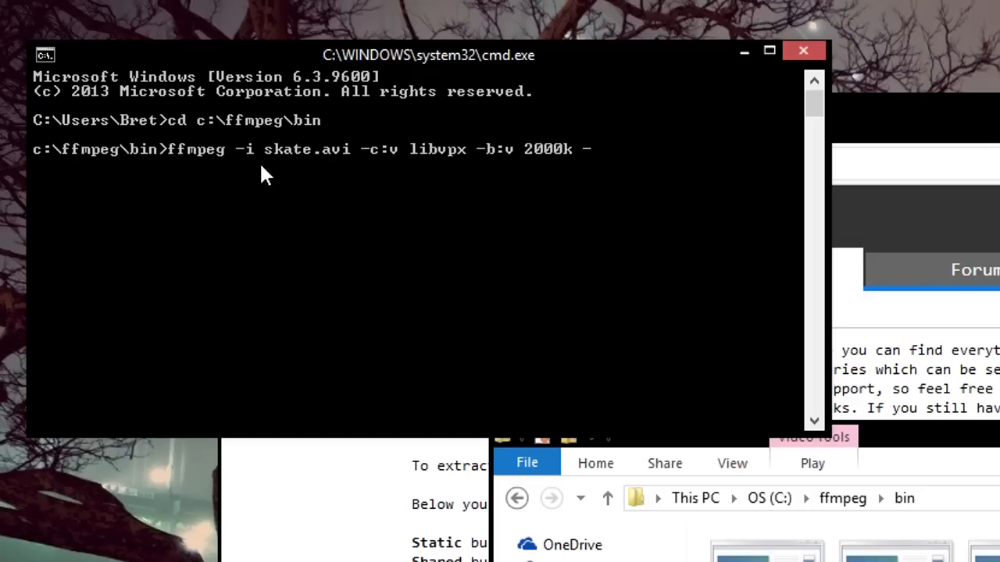
type("crf")
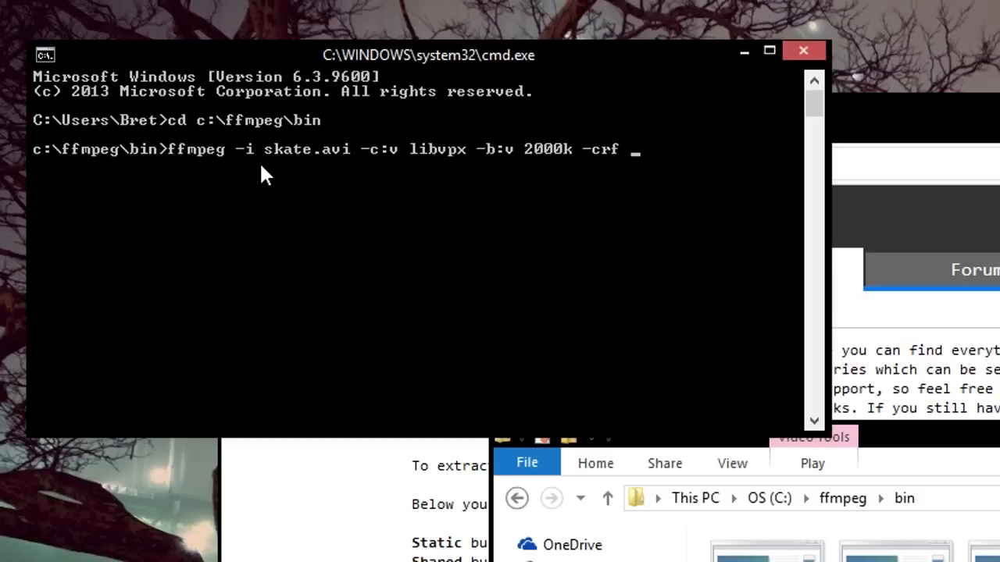
type("10")
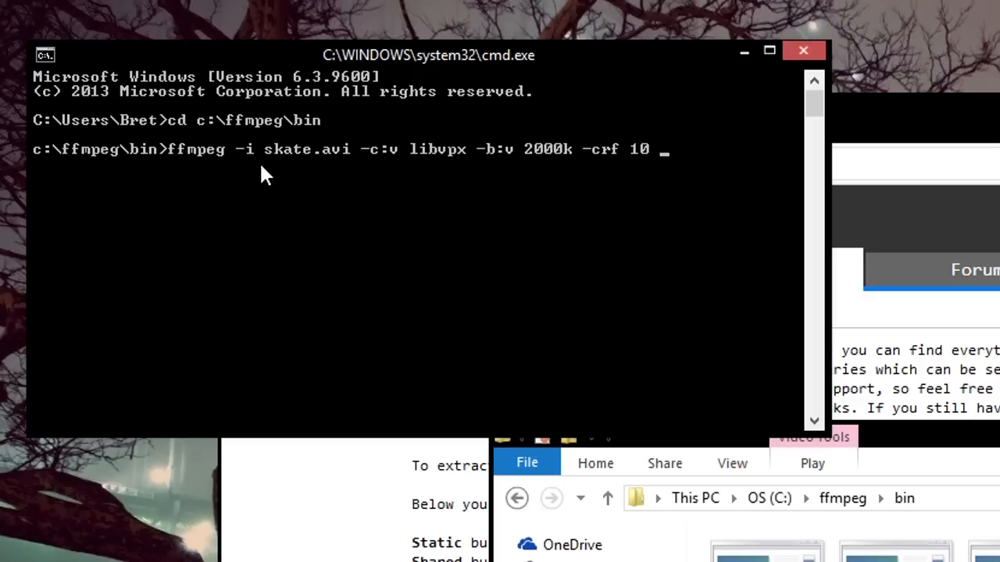
type("out")
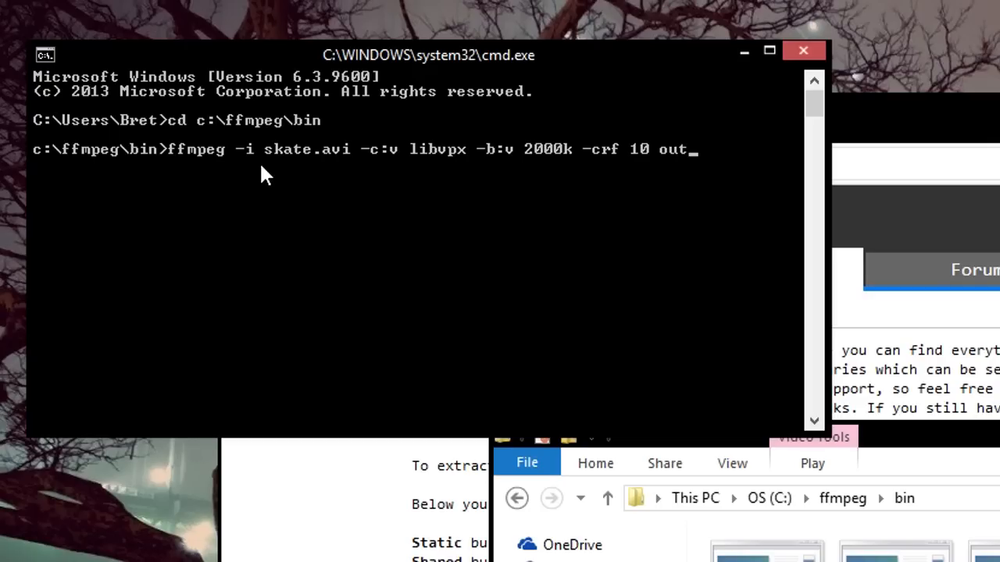
type(".webm")
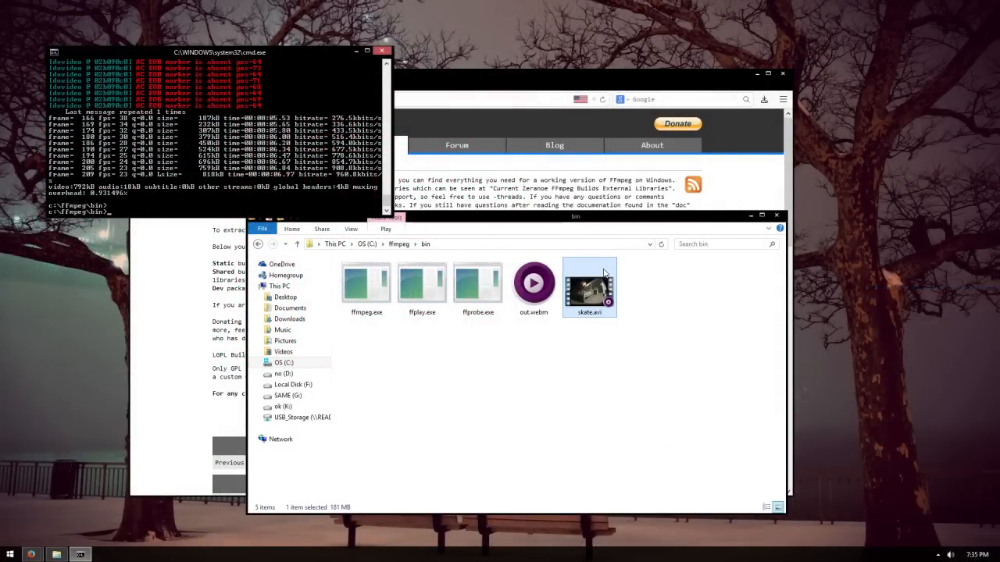
mouse_move(597, 295)
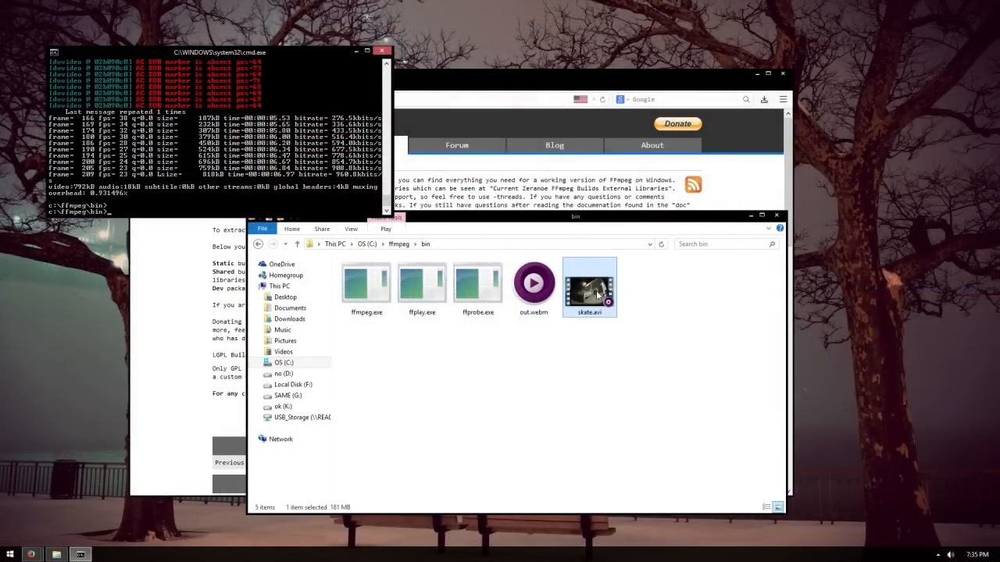
mouse_move(594, 293)
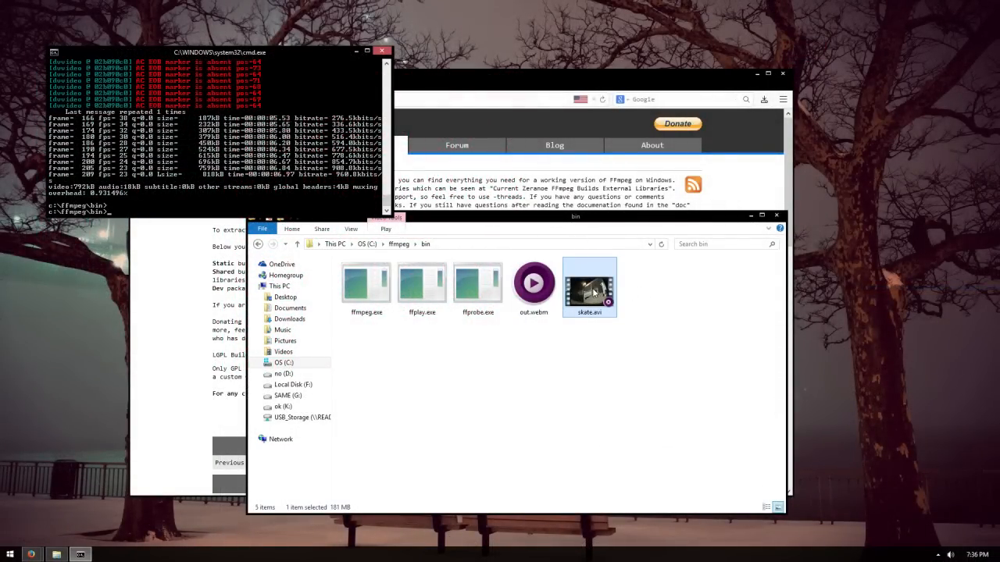
Play skate.avi in mpv and seek ahead to near the 48-second mark
double_click(589, 285)
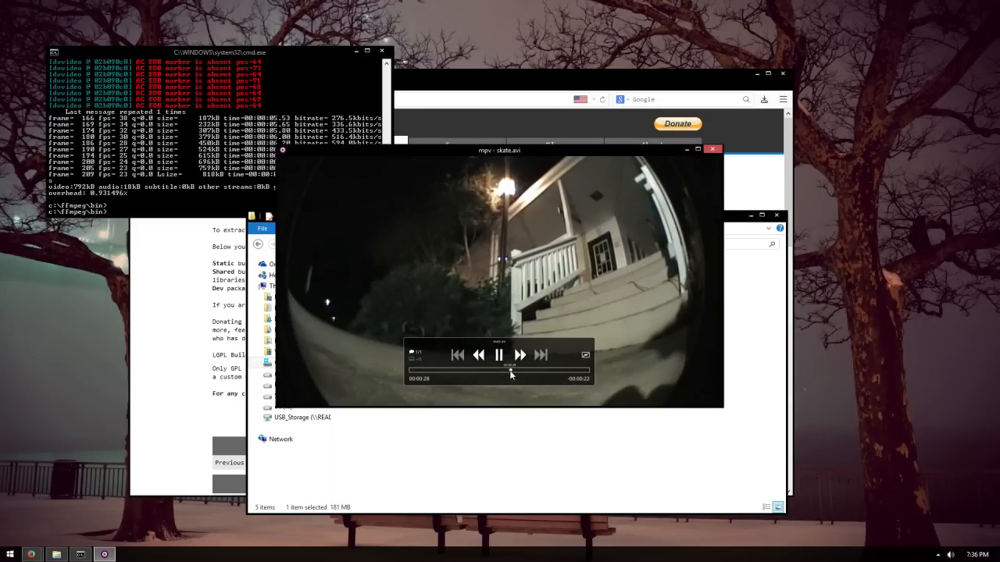
left_click(538, 369)
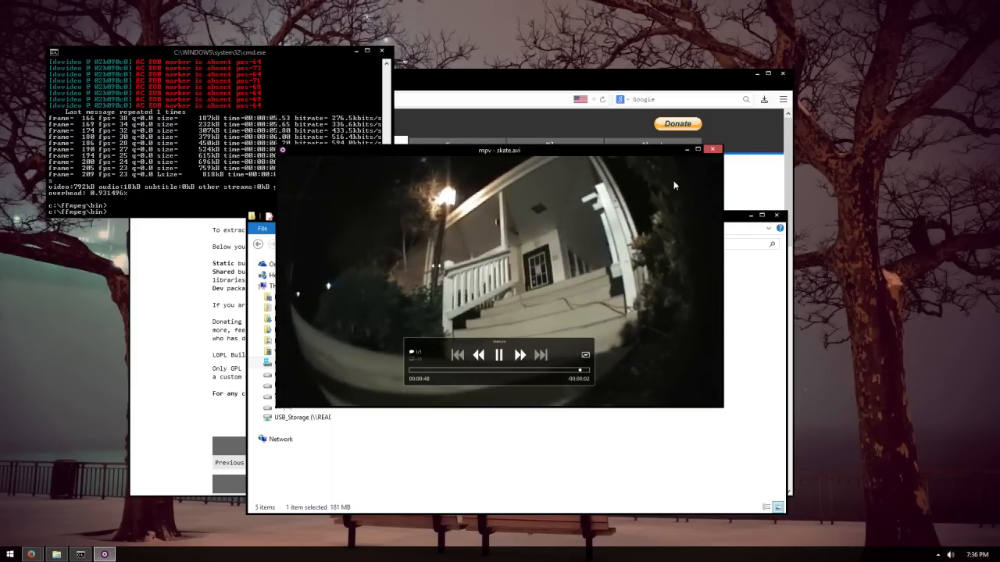
left_click(712, 150)
type("ffmpeg -i")
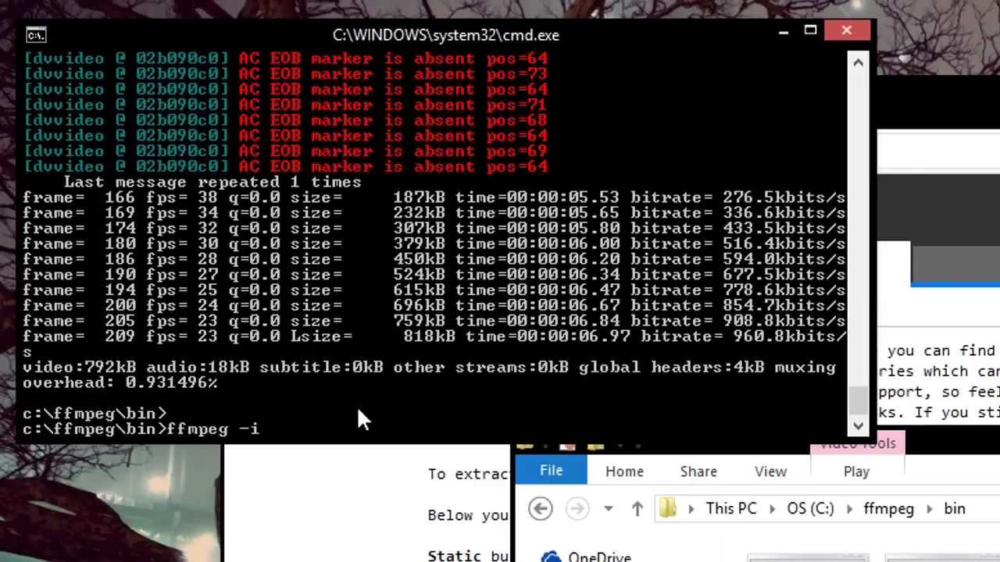
Type a skate.avi libvpx command at 3000k, CRF 10, starting at 00:00:44
type("skate.avi")
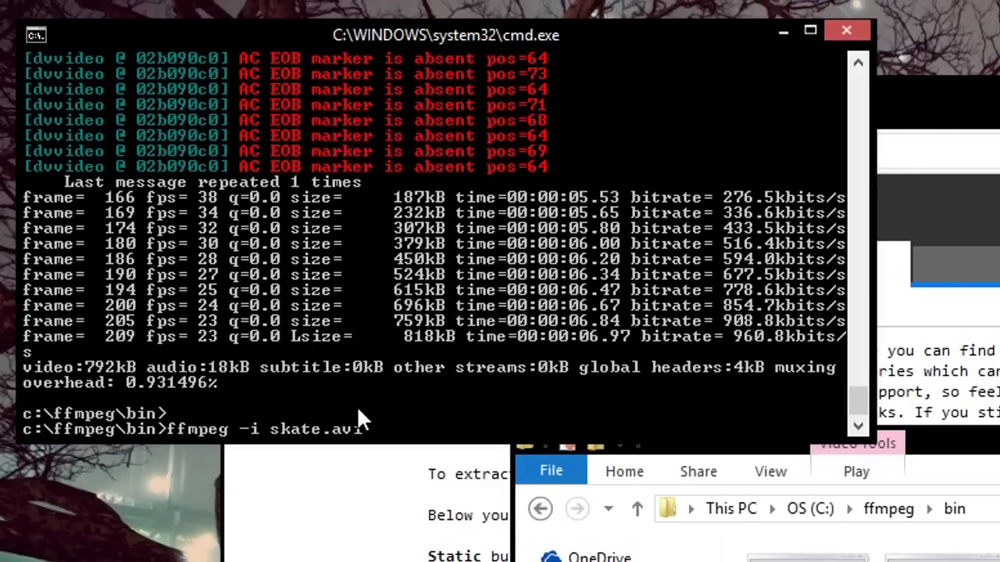
type("-c:")
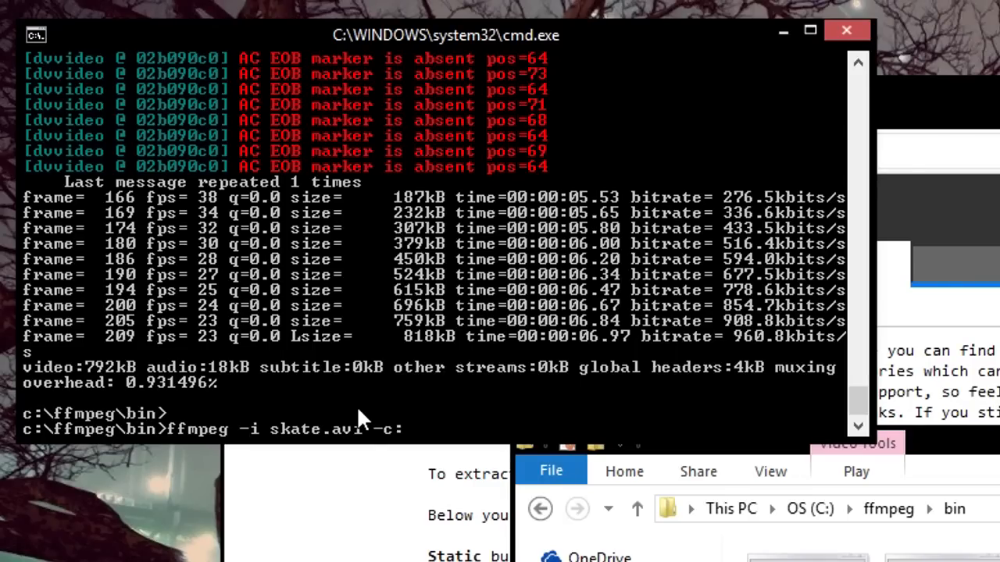
type("v libvpx -b:v 3000k")
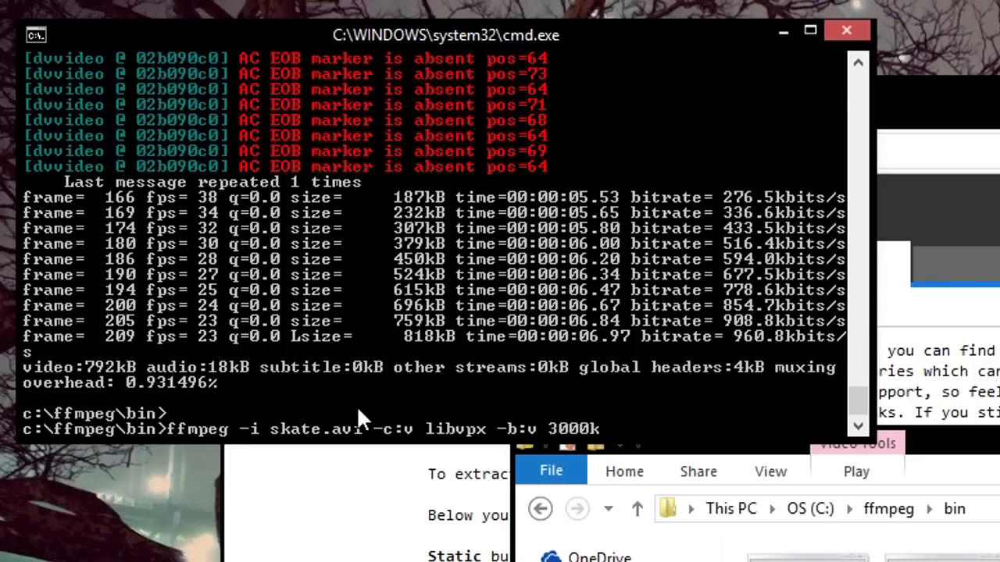
type("-")
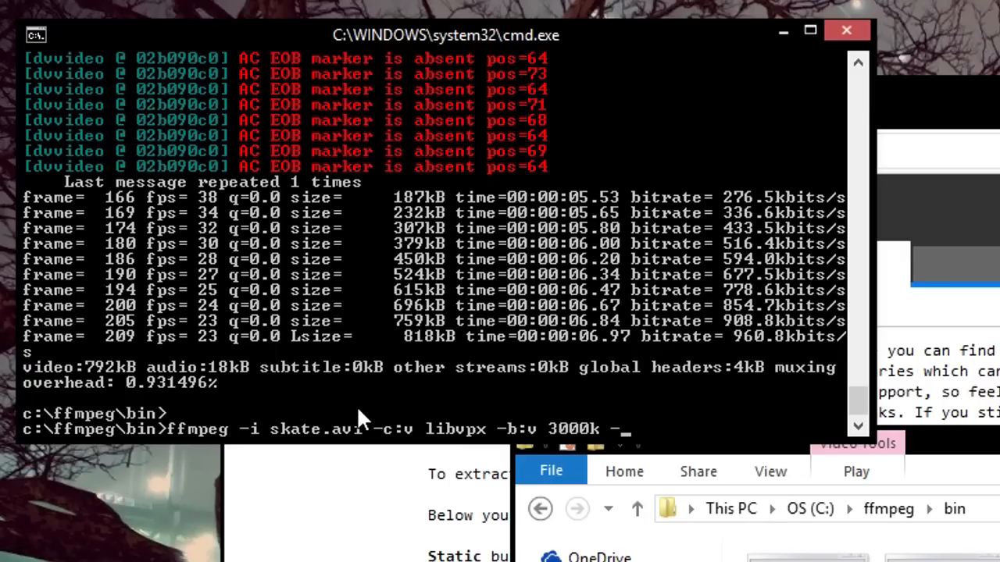
type("crf 10")
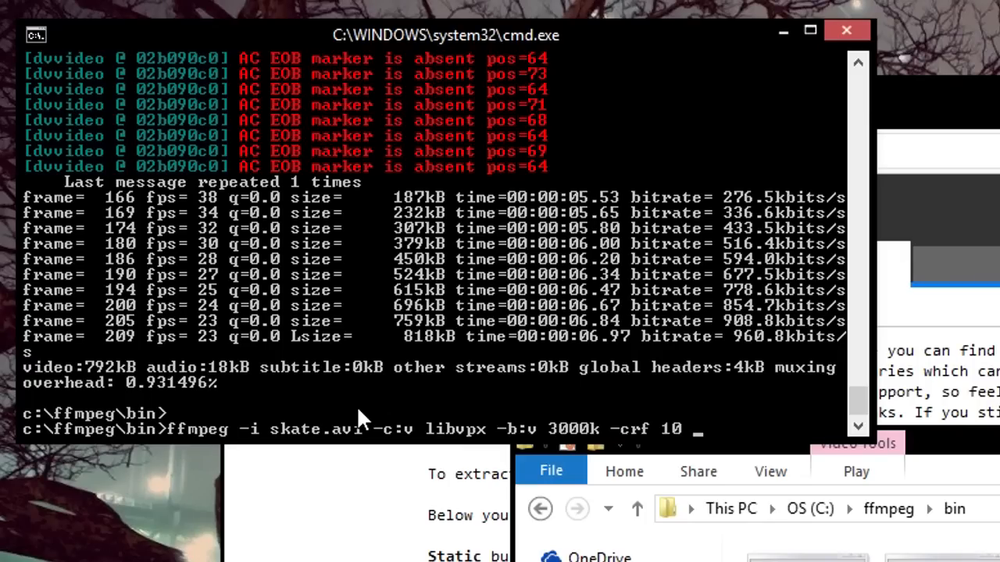
type("-ss")
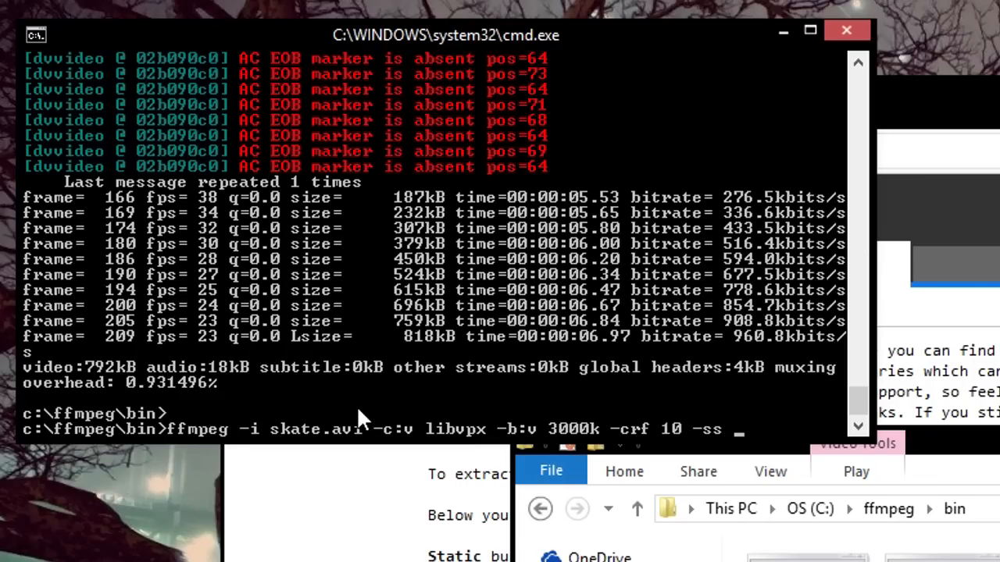
type("00:00:")
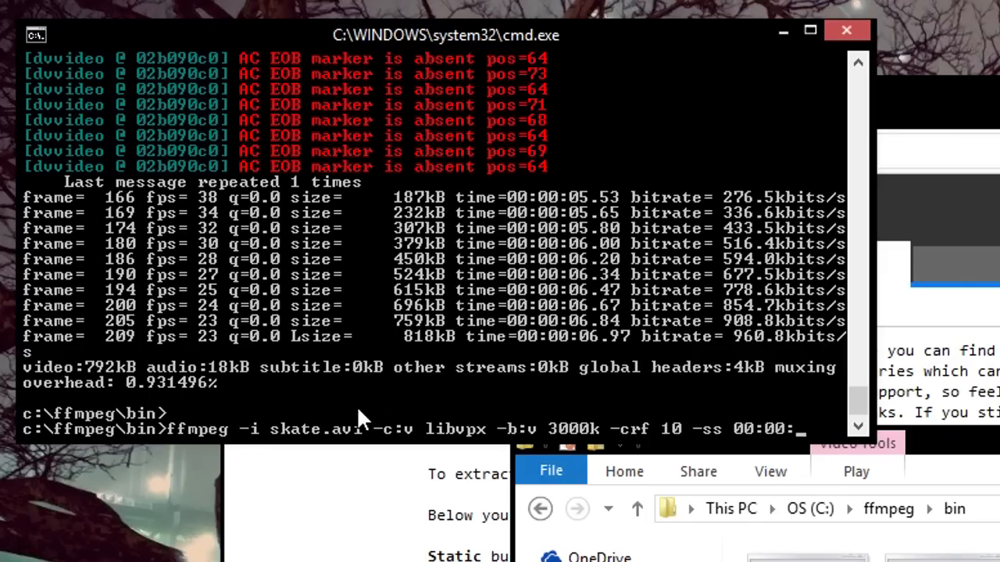
type("44")
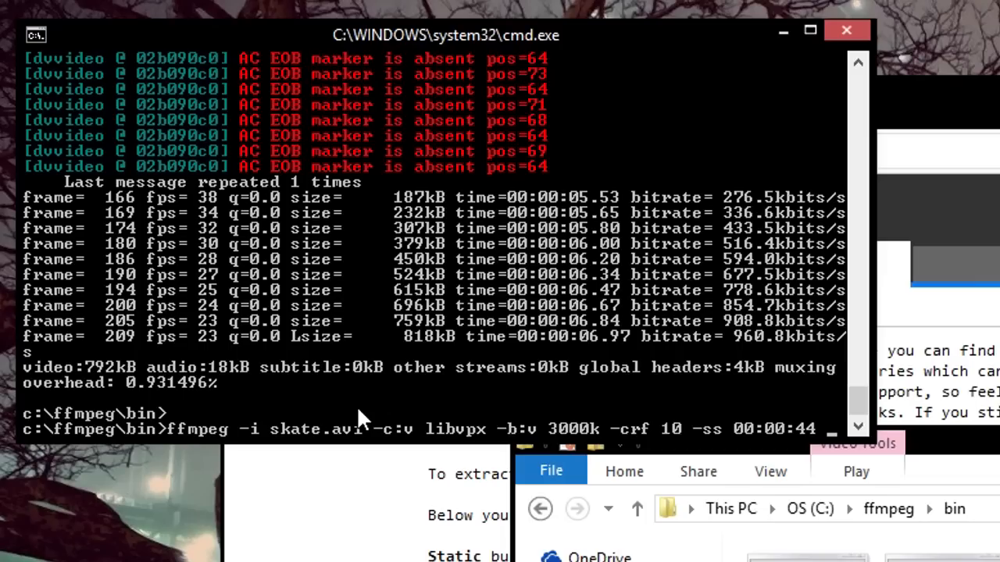
type("-to")
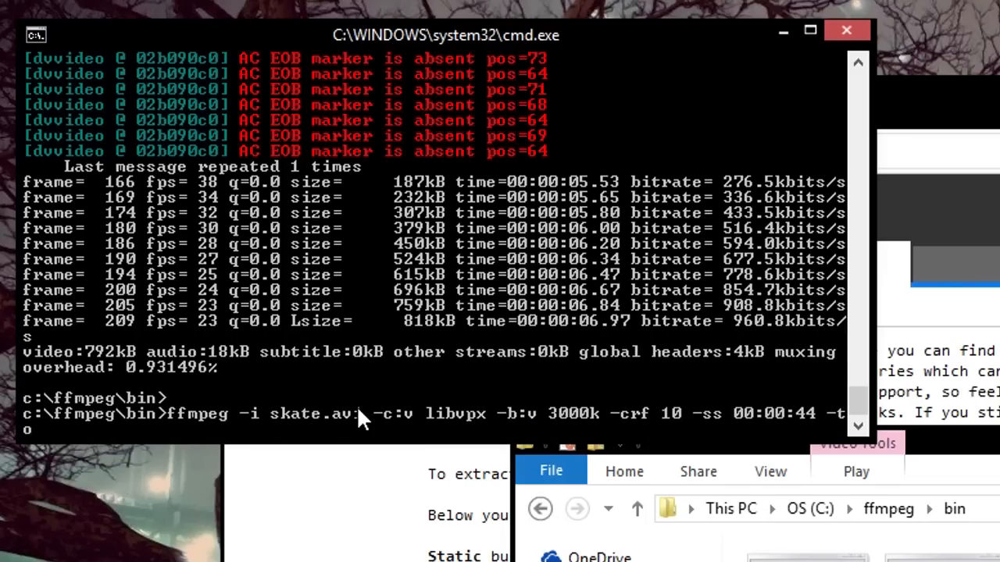
type("00:")
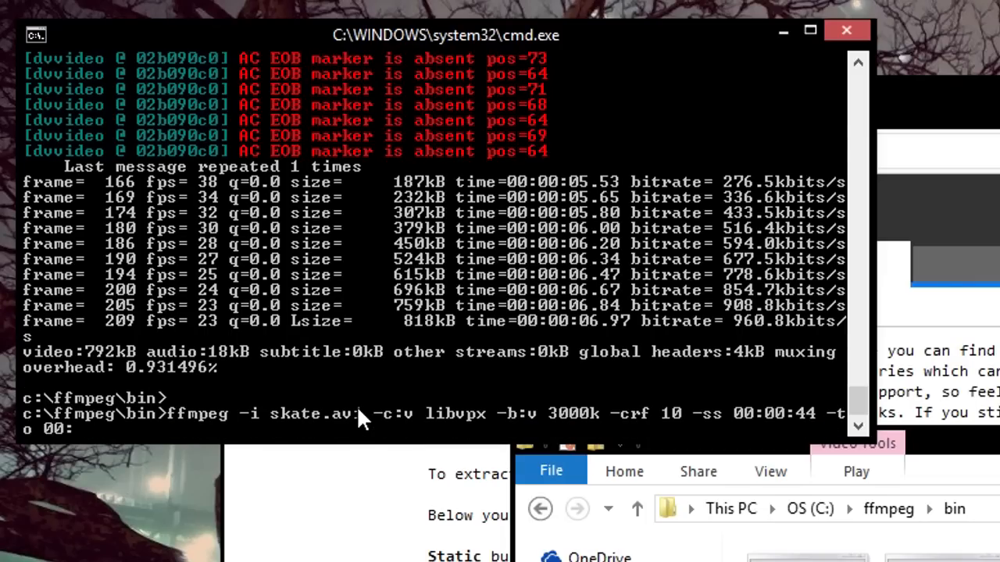
type("00:47")
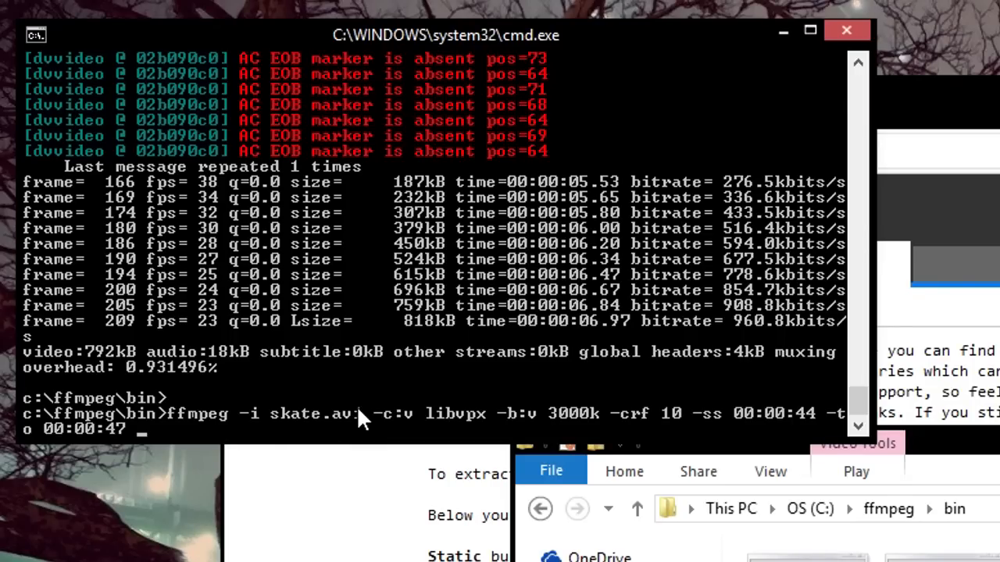
End the clip at 00:00:47, scale to width 900, output out2.webm, and run it
type("-vf sca;e")
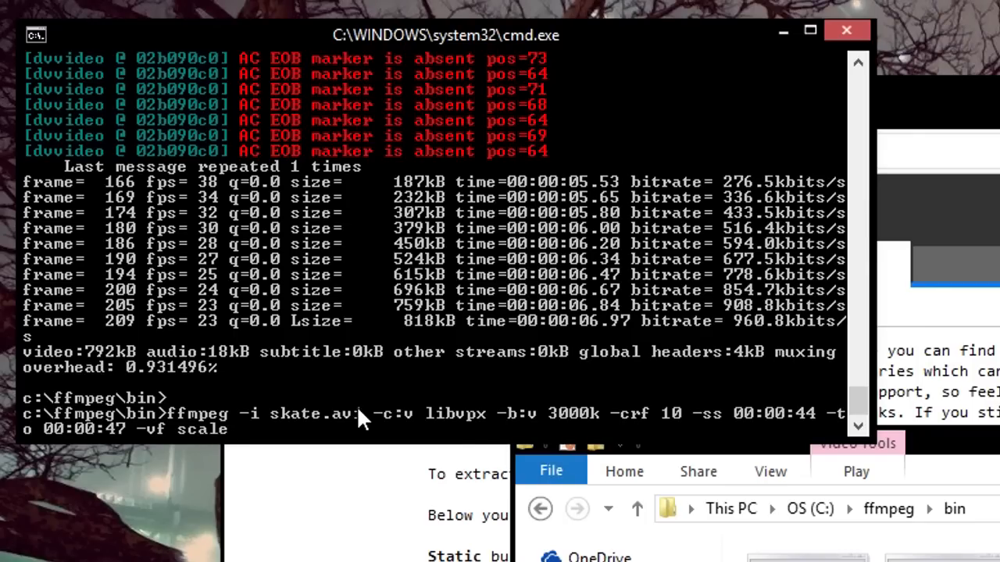
type("=")
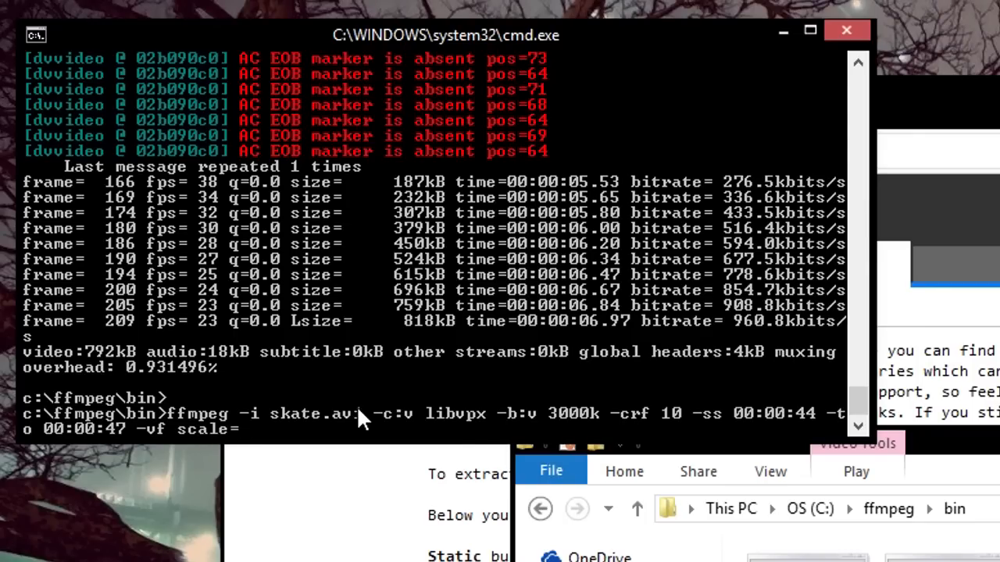
type("900:")
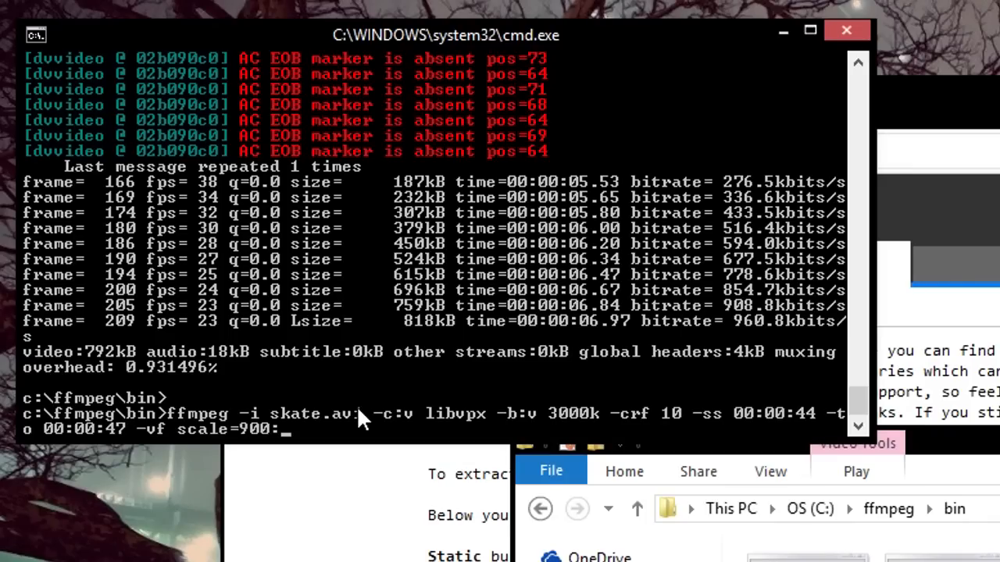
type("-1")
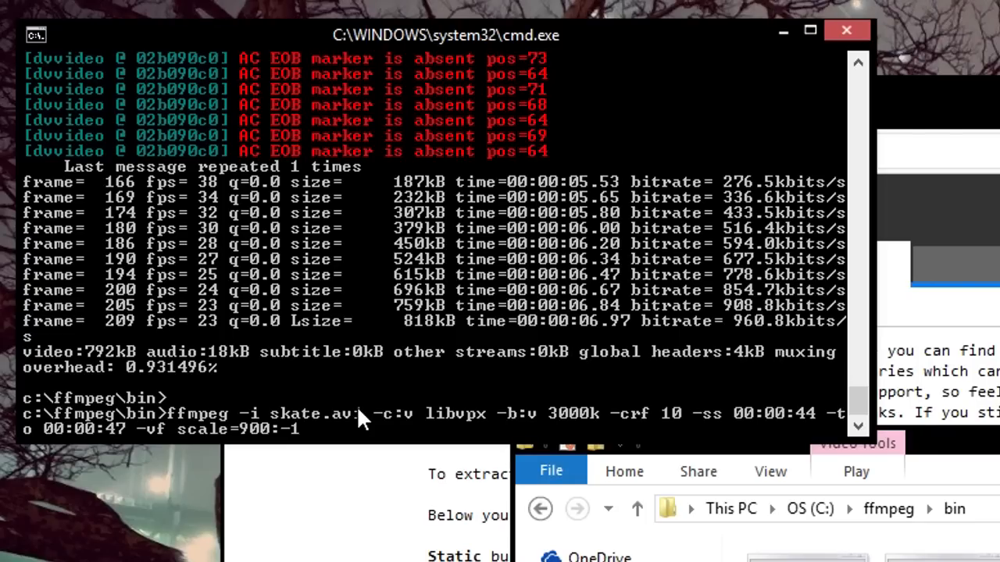
type("out2.web")
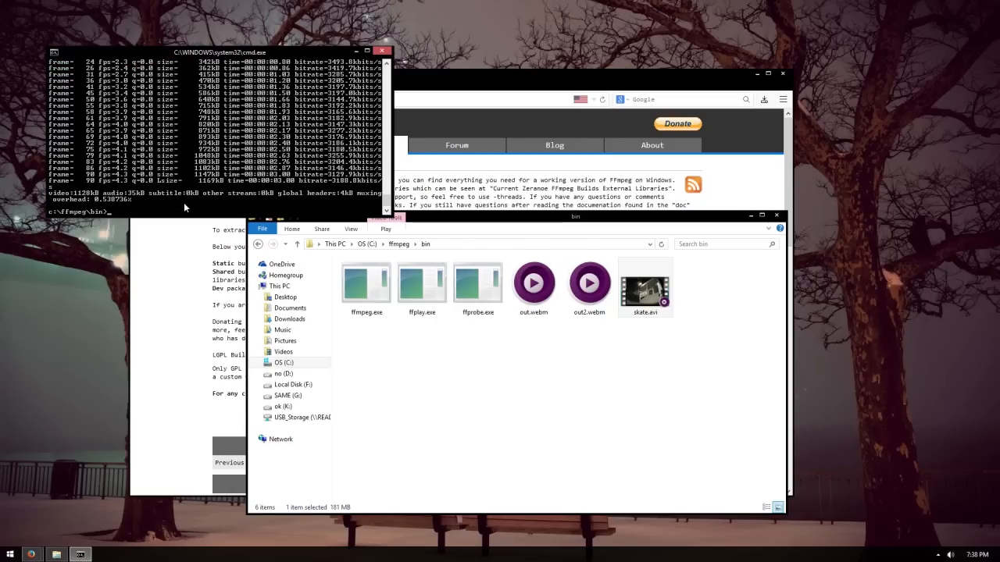
Bring the C:\ffmpeg\bin File Explorer window to the front
left_click(645, 281)
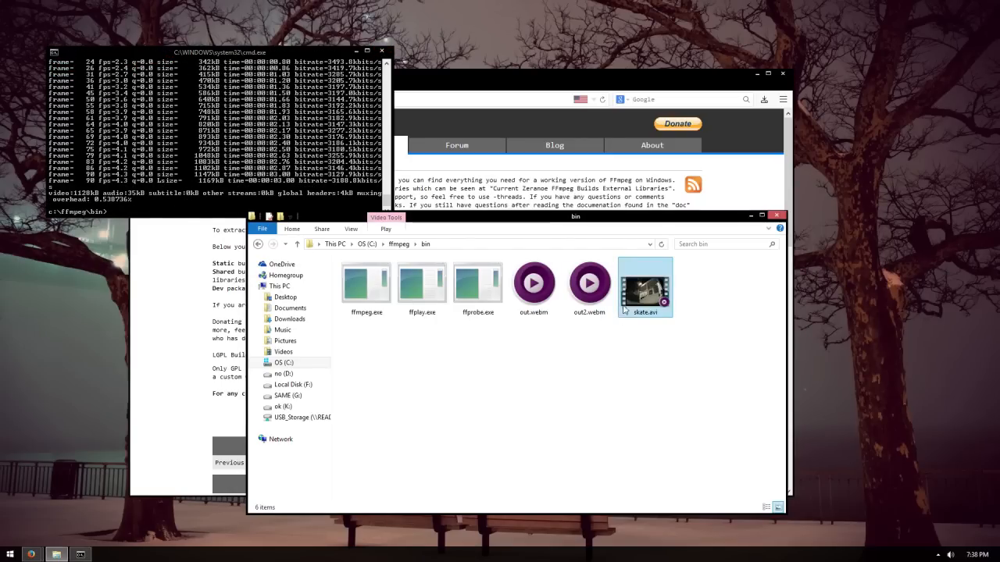
Play out2.webm in mpv to check the trimmed clip, then close the player
double_click(588, 283)
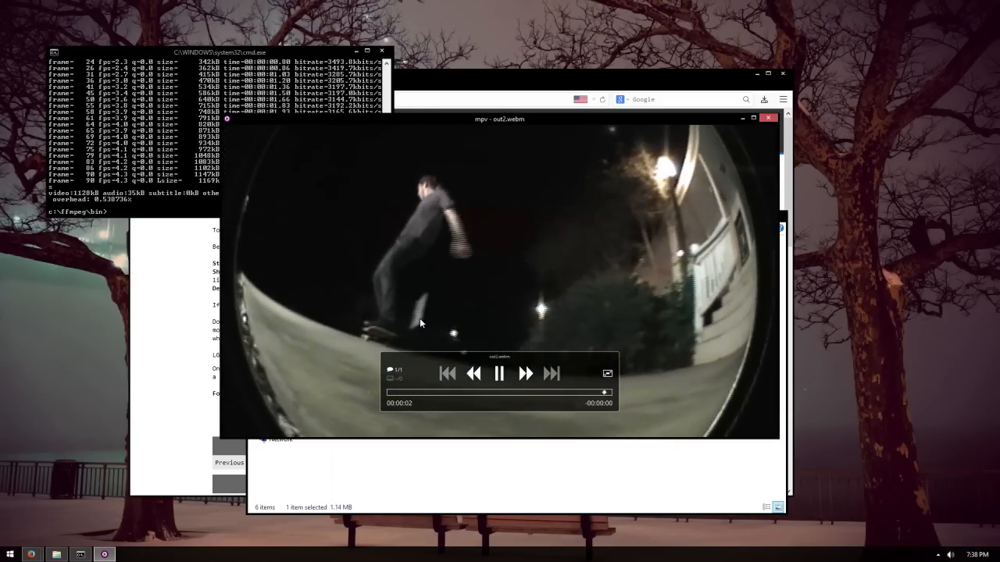
left_click(767, 117)
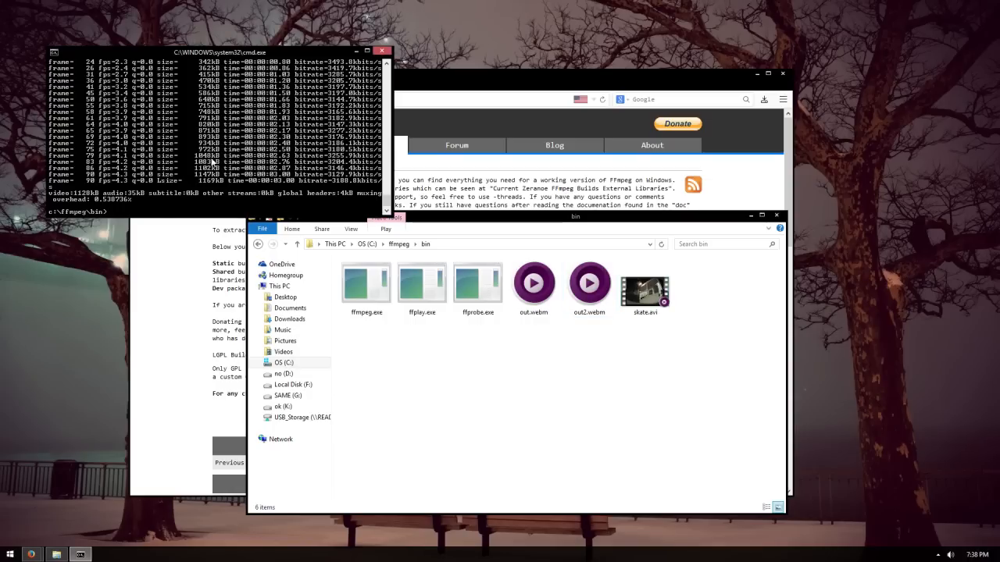
mouse_move(149, 212)
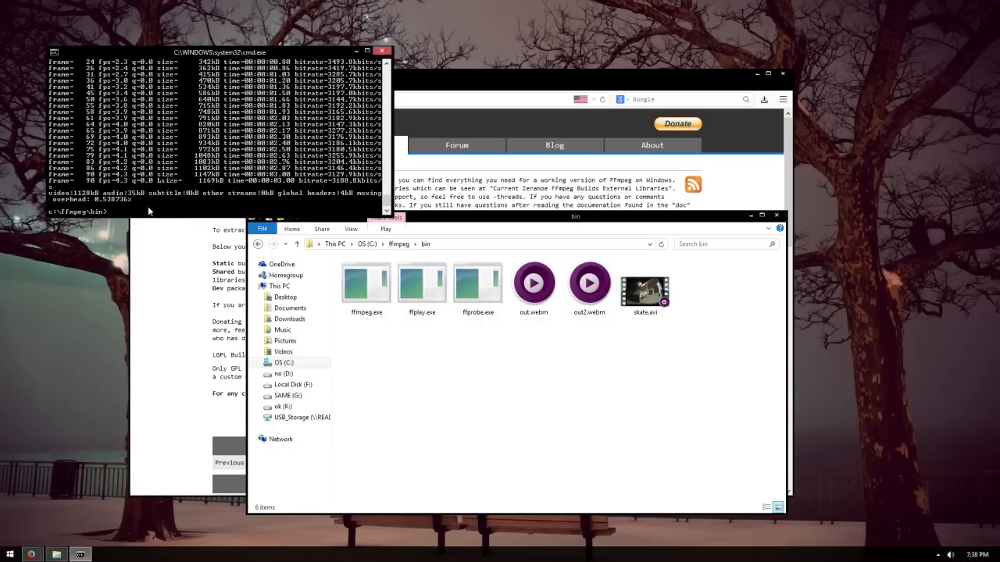
mouse_move(140, 212)
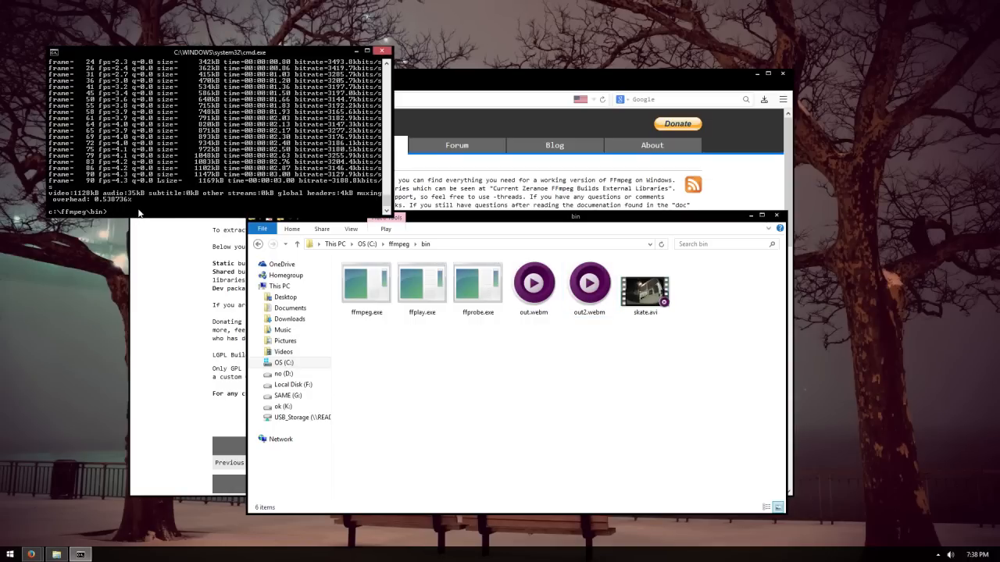